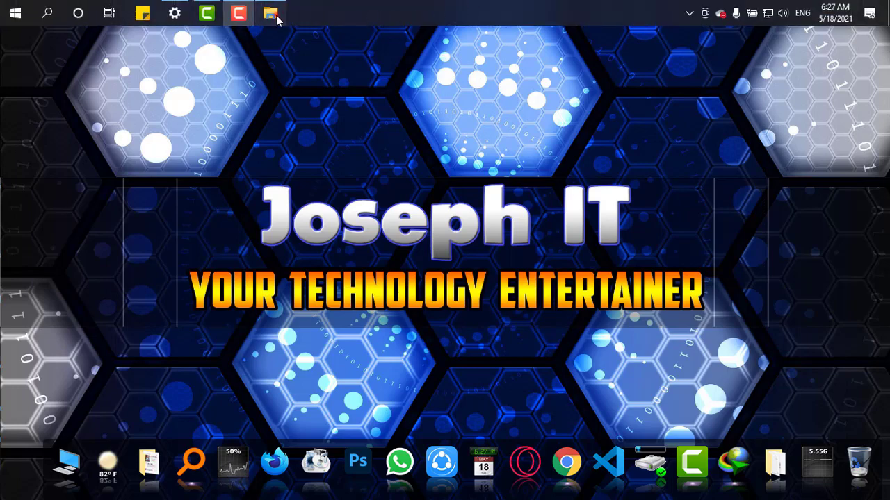
# Confirm VOLET in D:\New folder is a disc image, then search Windows for 'folder'.
pyautogui.click(270, 12)
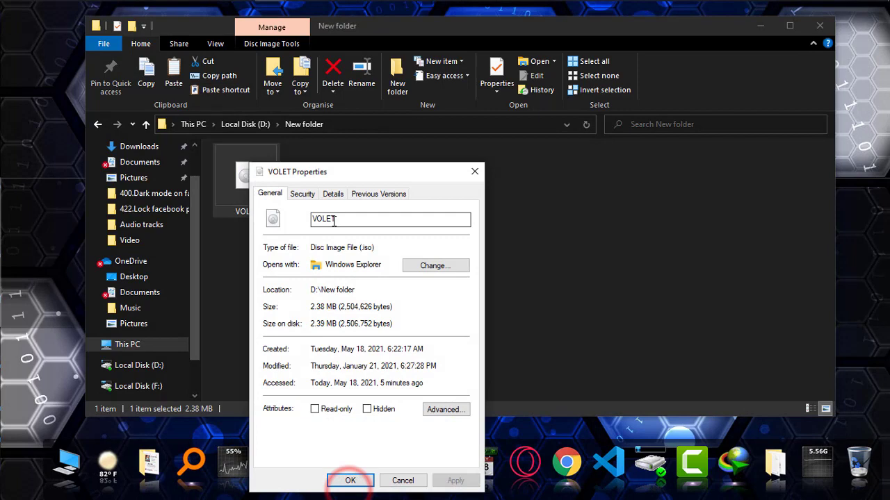
pyautogui.click(349, 481)
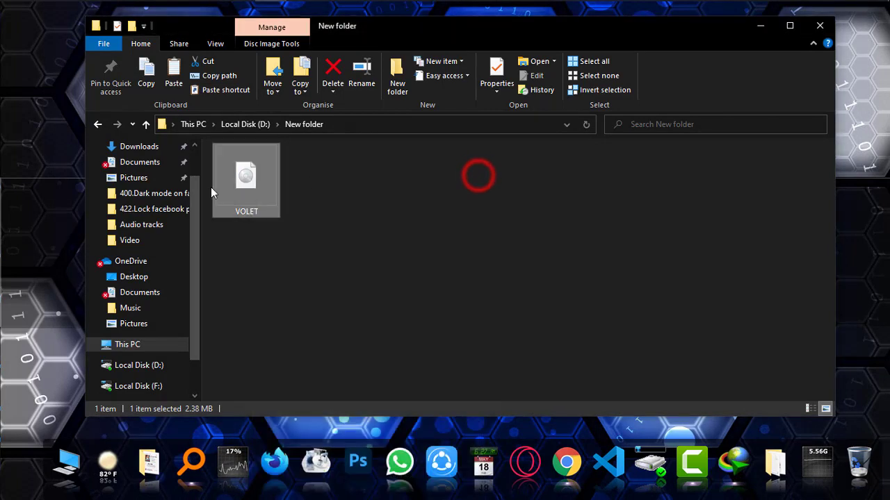
pyautogui.rightClick(246, 177)
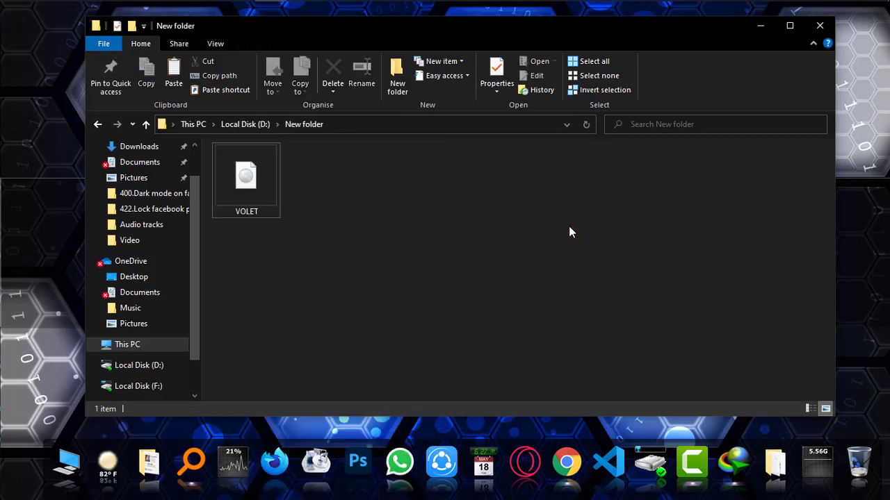
pyautogui.write('folder')
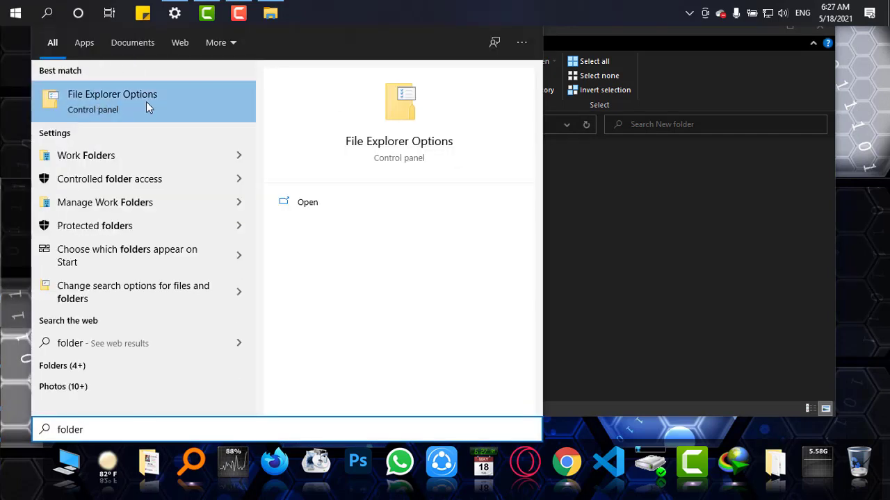
pyautogui.moveTo(167, 109)
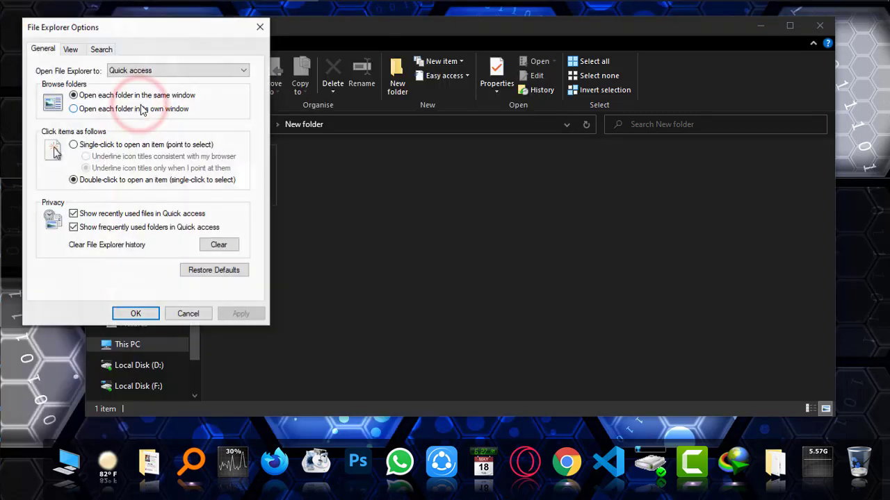
# Uncheck 'Hide extensions for known file types' on the View tab and confirm.
pyautogui.click(70, 49)
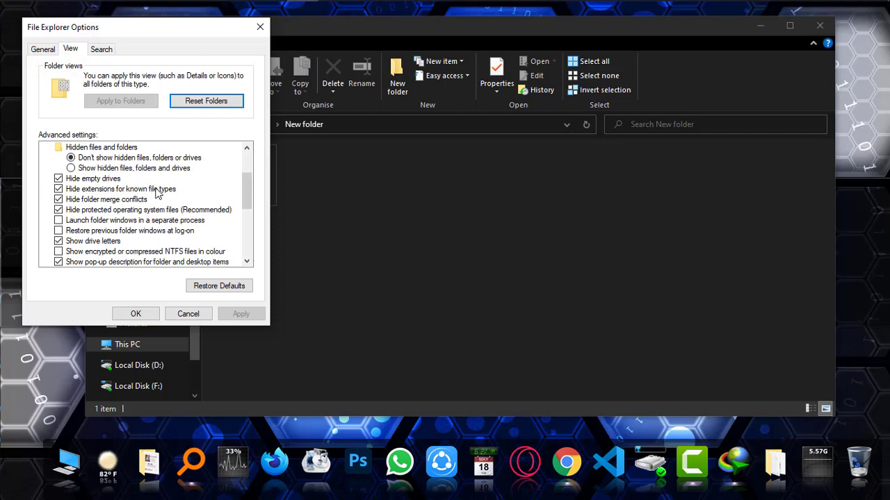
pyautogui.click(120, 188)
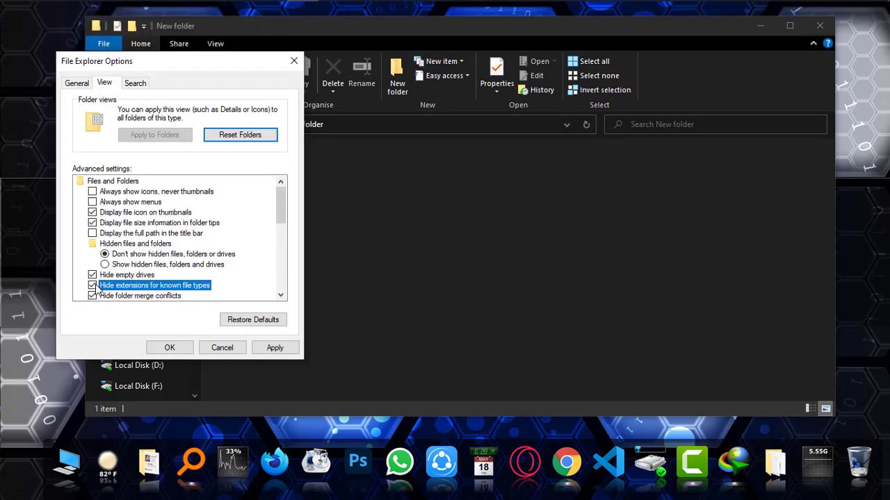
pyautogui.click(93, 285)
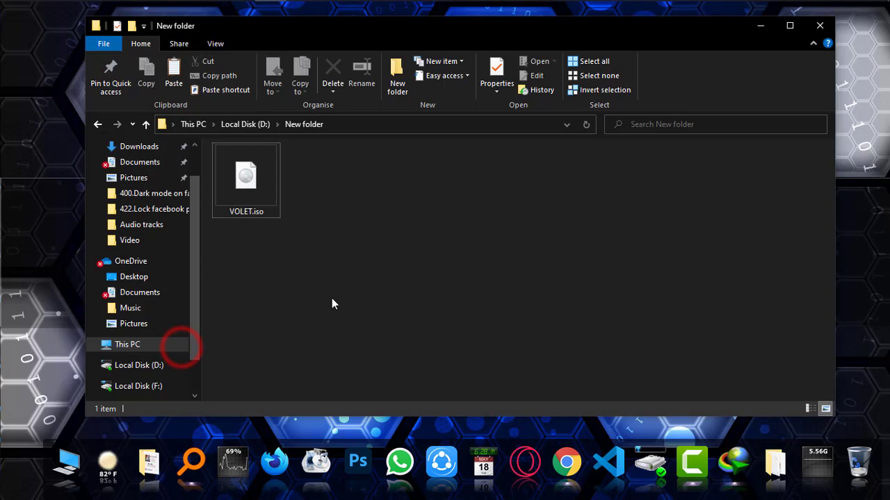
pyautogui.moveTo(245, 208)
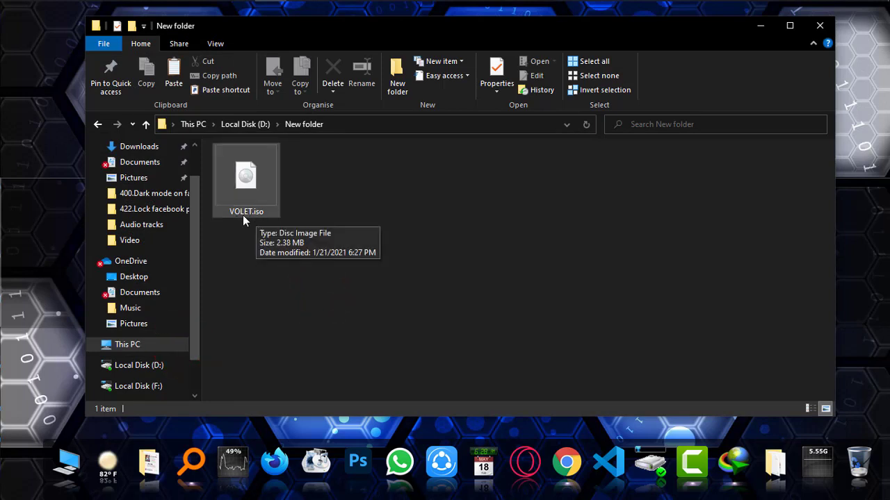
pyautogui.moveTo(256, 219)
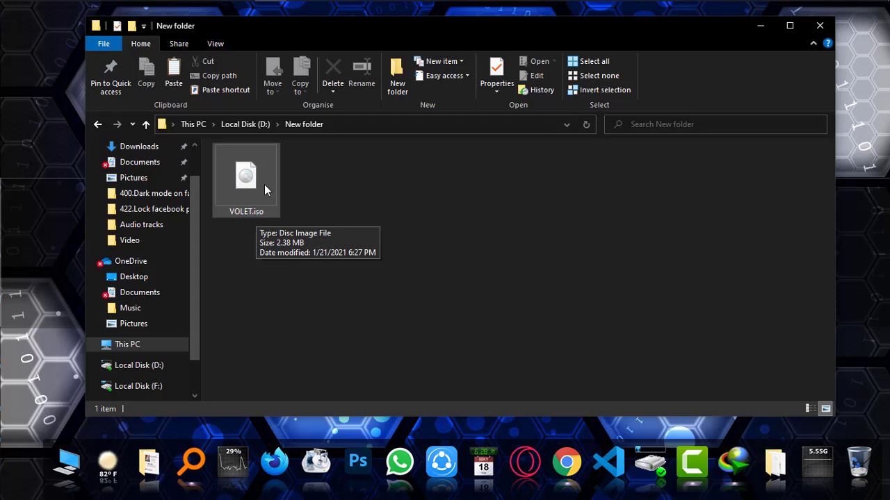
# Rename VOLET.iso to VOLET.zip and accept the extension-change warning.
pyautogui.click(246, 177)
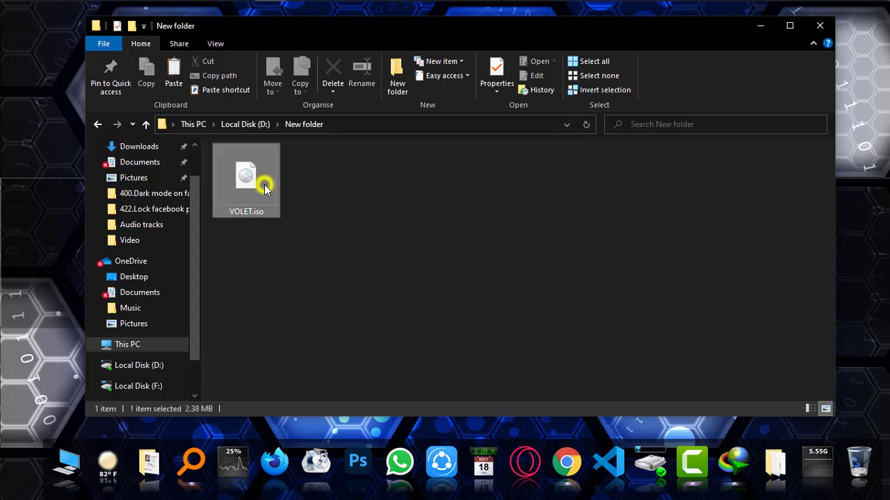
pyautogui.rightClick(246, 177)
pyautogui.write('zip')
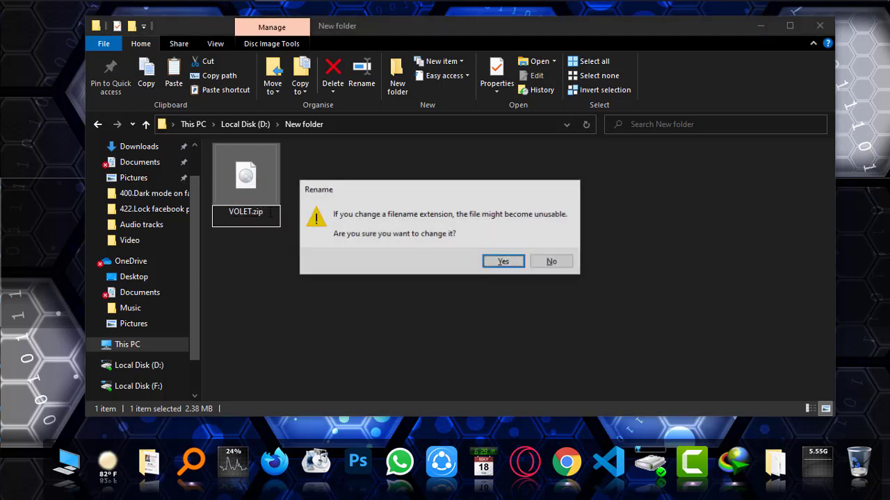
pyautogui.click(503, 261)
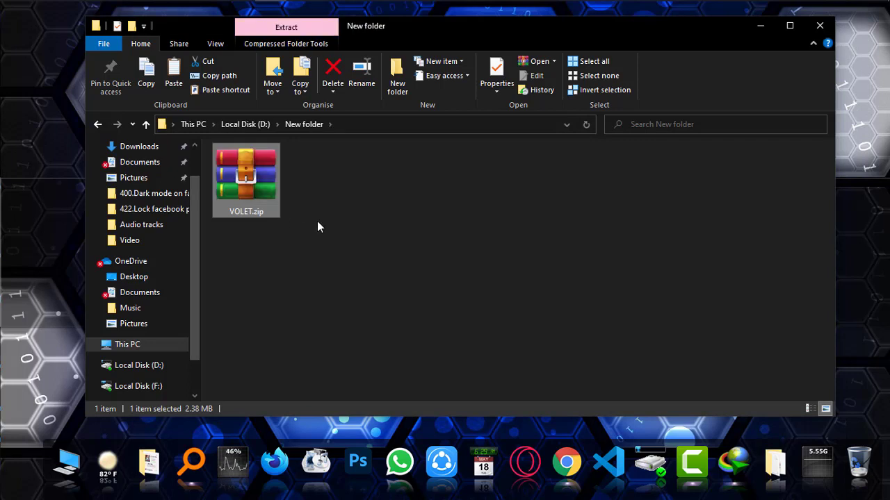
pyautogui.moveTo(263, 184)
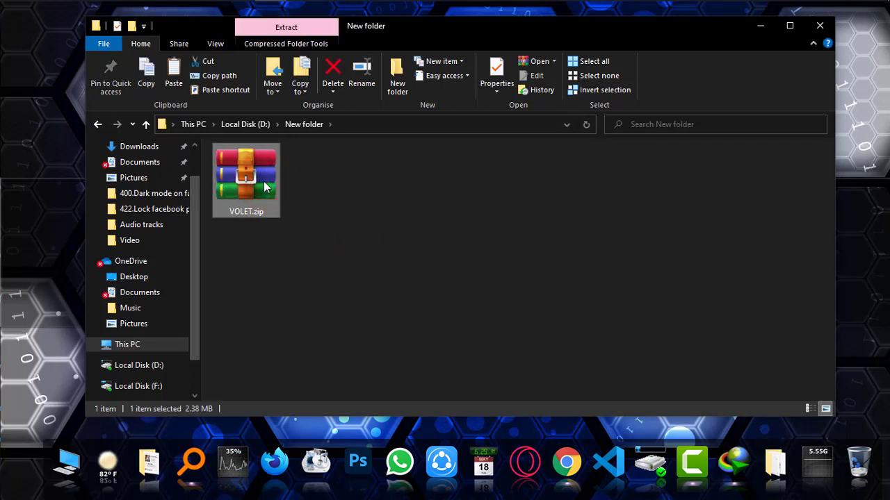
# Extract VOLET.zip to a VOLET\ folder, inspect it, and return to New folder.
pyautogui.rightClick(246, 178)
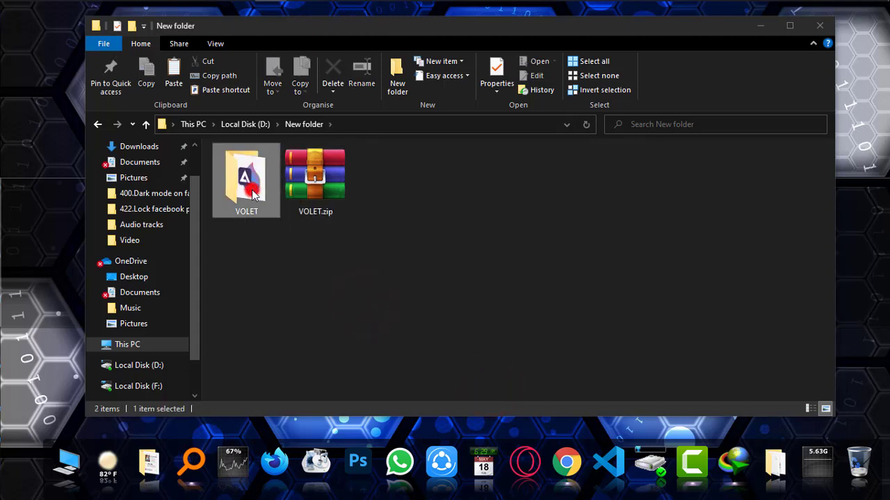
pyautogui.doubleClick(246, 178)
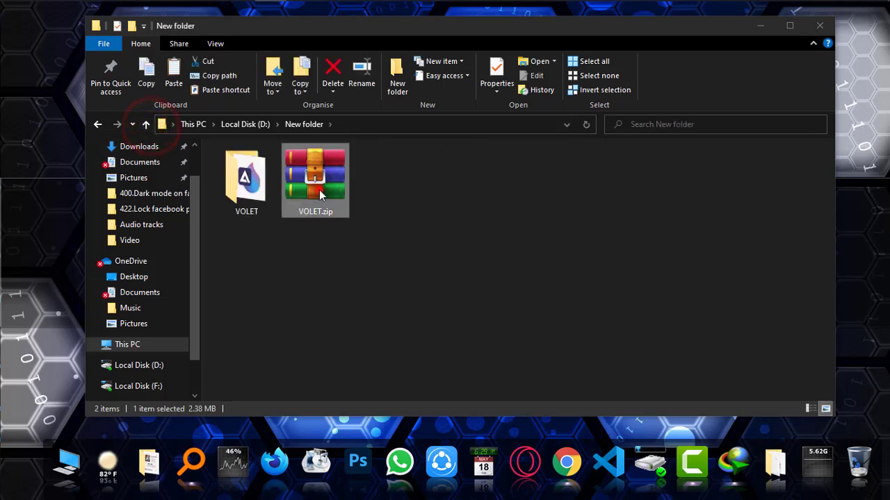
pyautogui.click(315, 177)
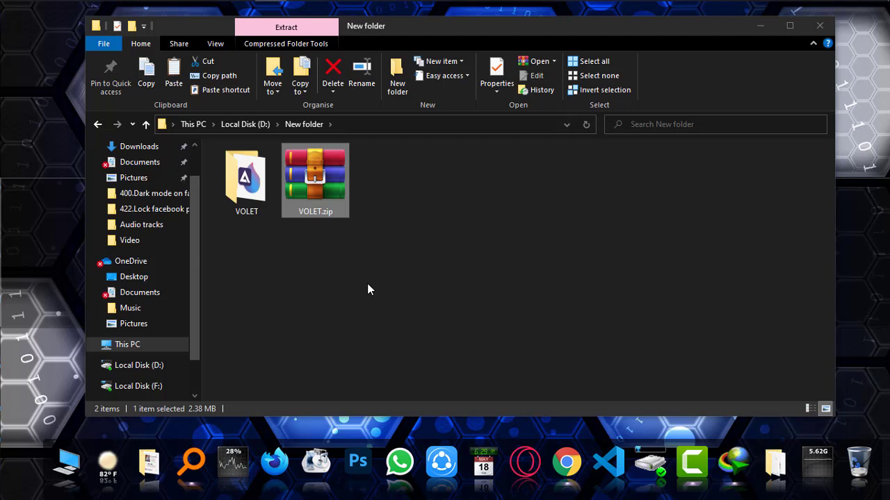
pyautogui.moveTo(747, 169)
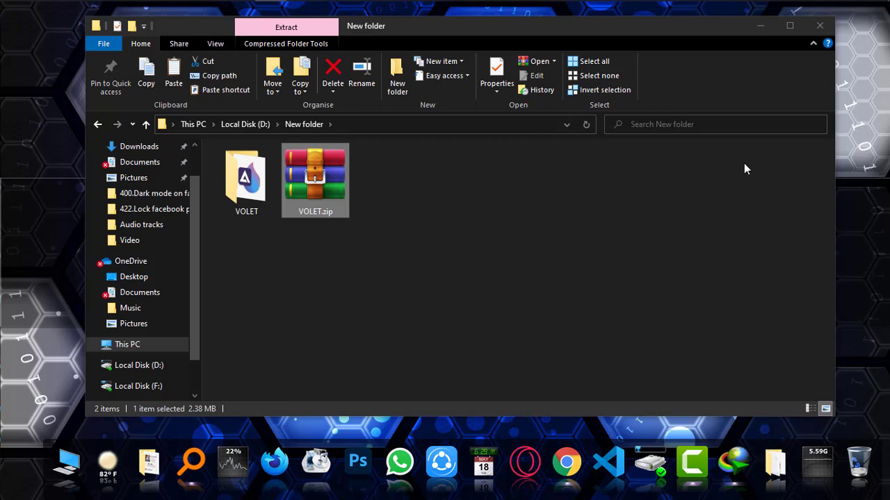